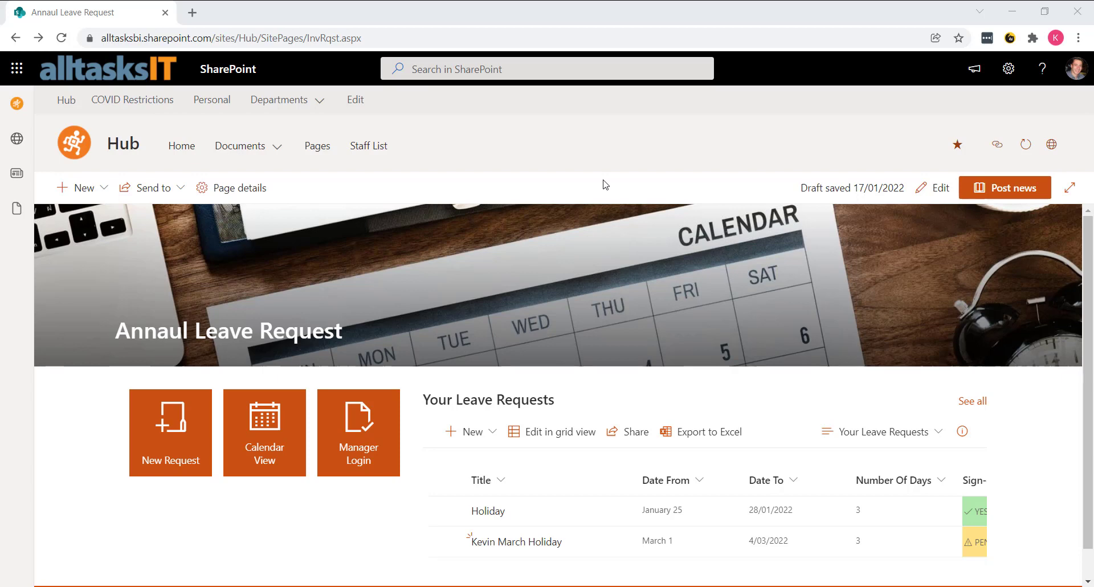
pyautogui.moveTo(170, 433)
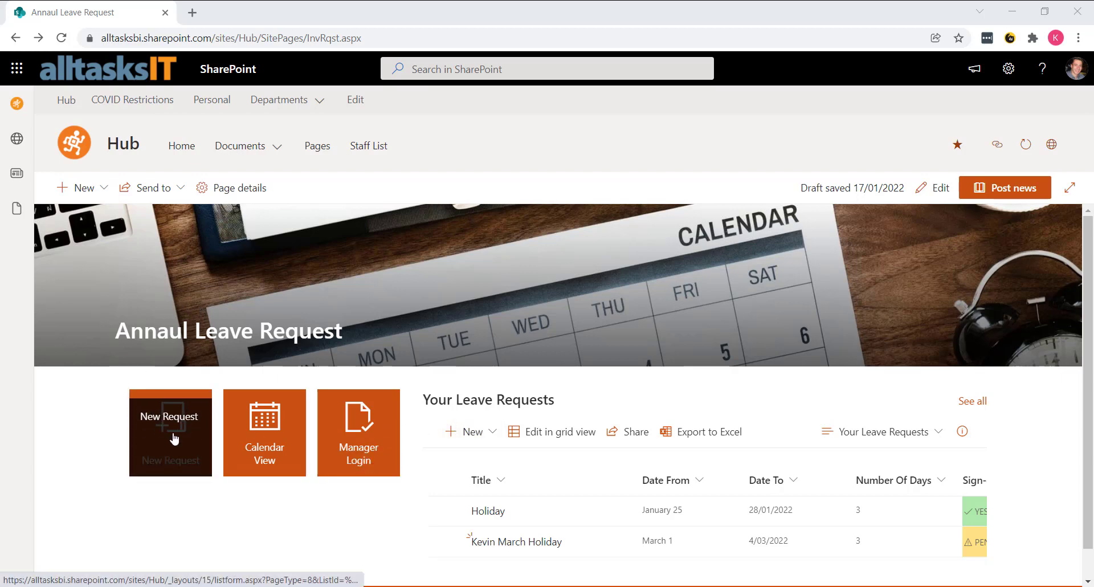
# Start a new leave request from the New Request tile on the Annual Leave Request page
pyautogui.click(170, 416)
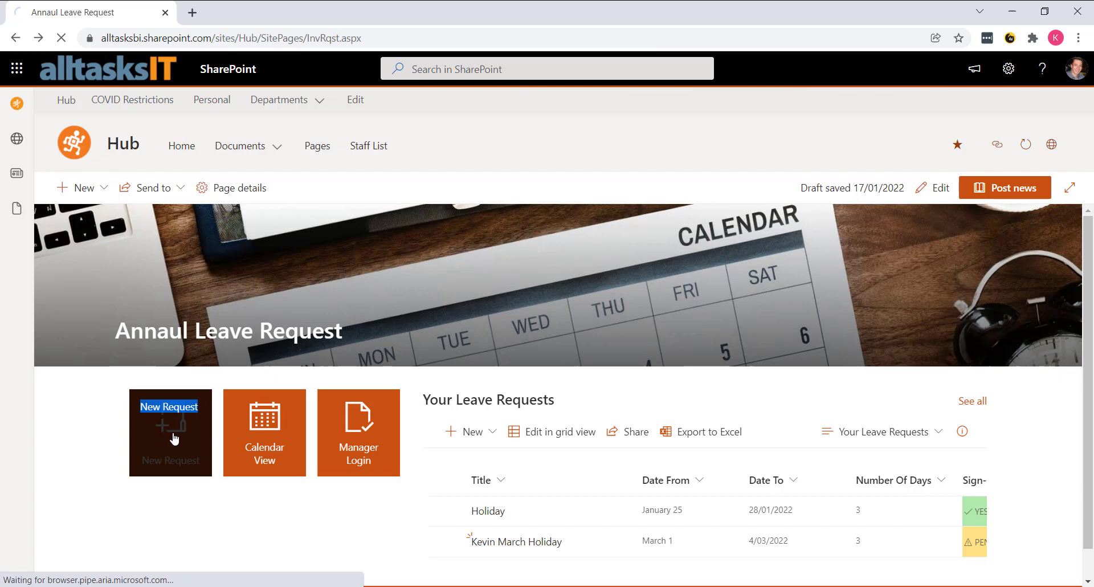
# Give the request a January Holiday title and choose yourself (kevin) as Employee Name
pyautogui.click(170, 432)
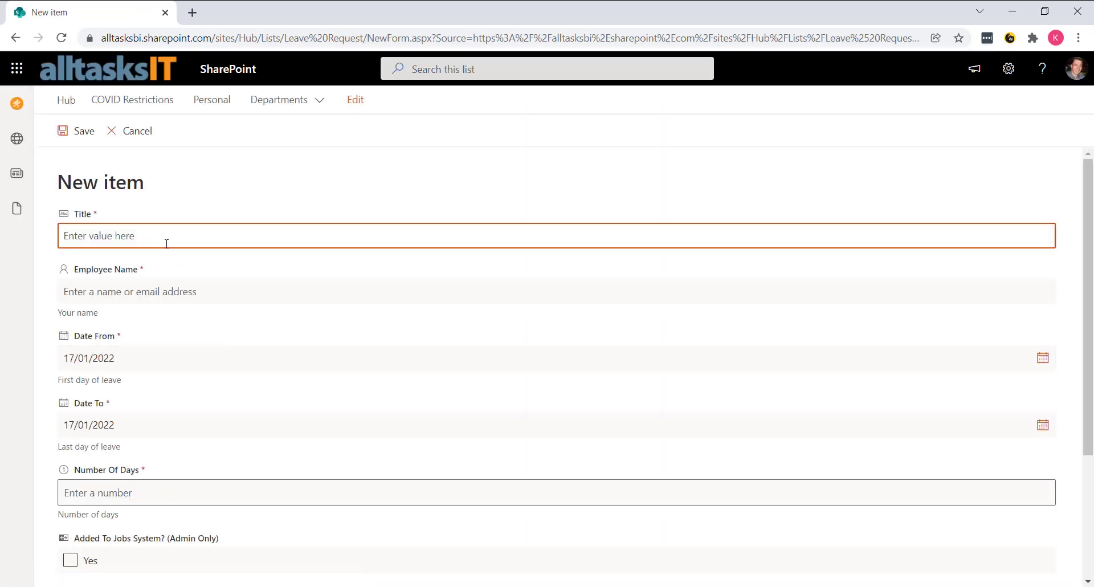
pyautogui.write('January Holiday')
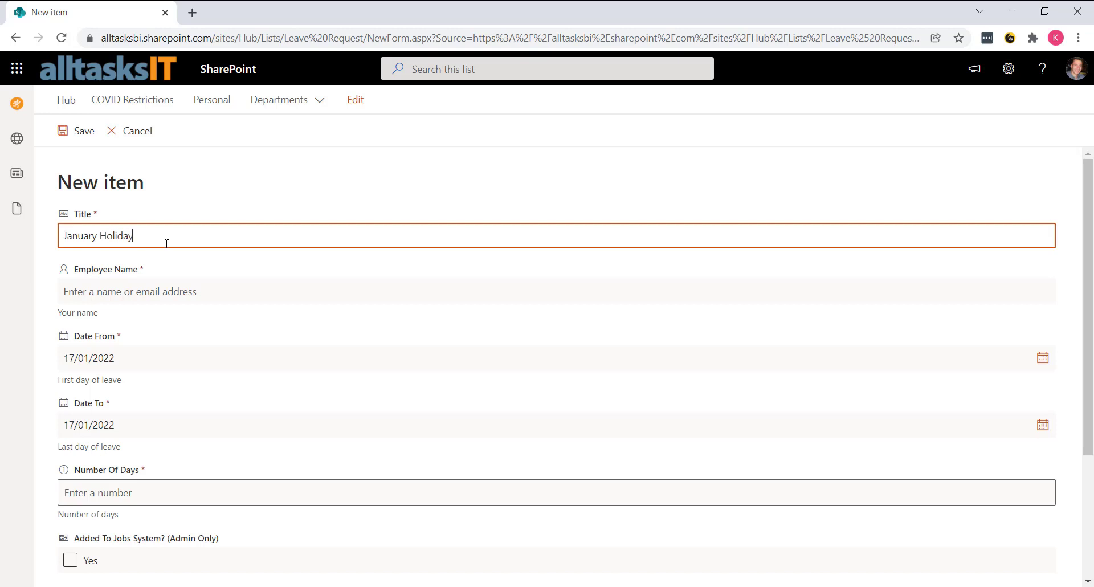
pyautogui.write('kevin')
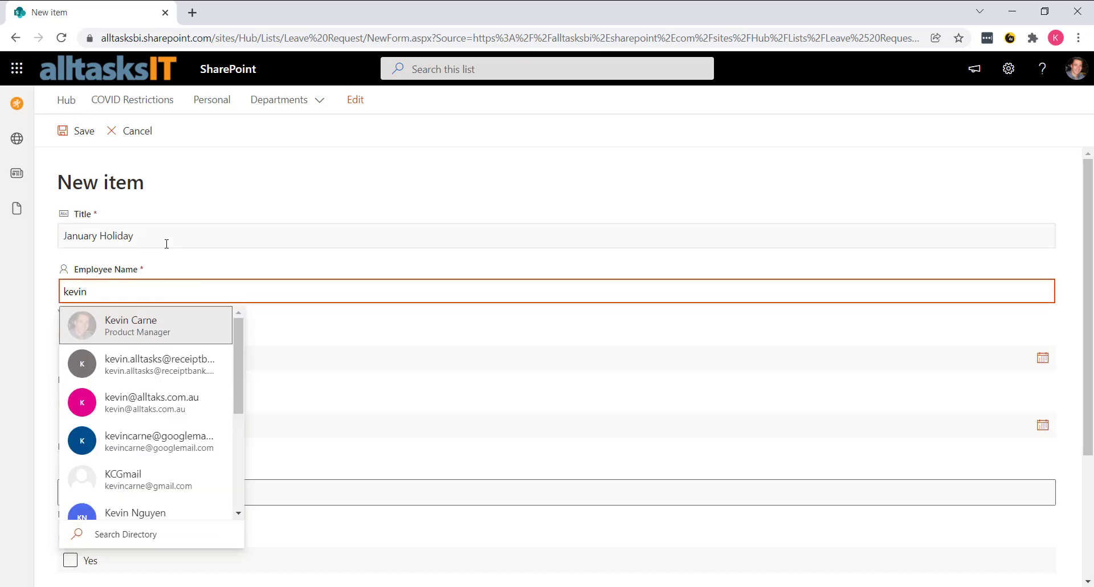
pyautogui.click(130, 325)
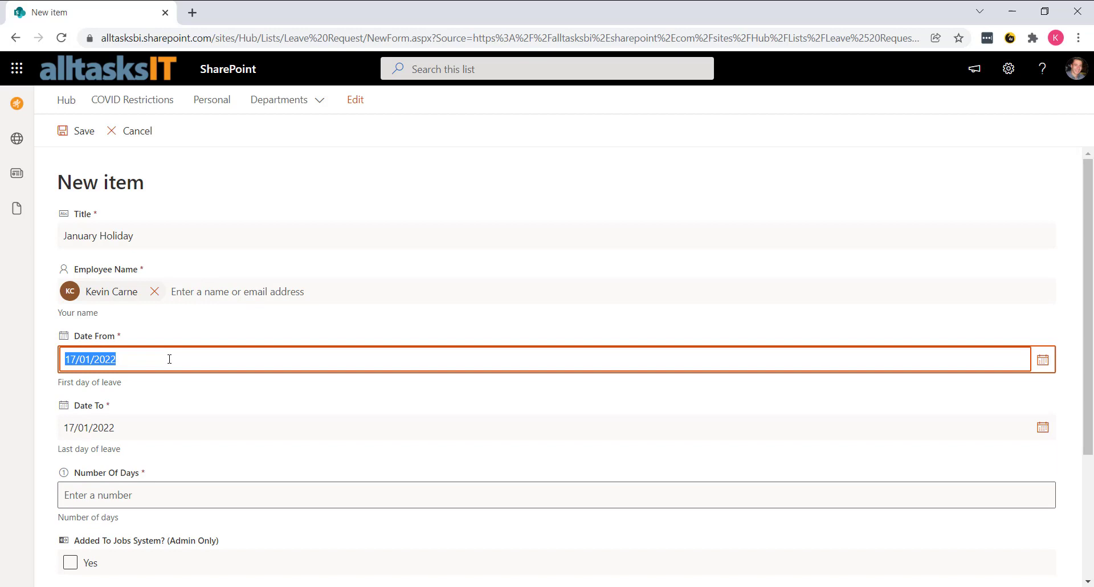
pyautogui.moveTo(1044, 443)
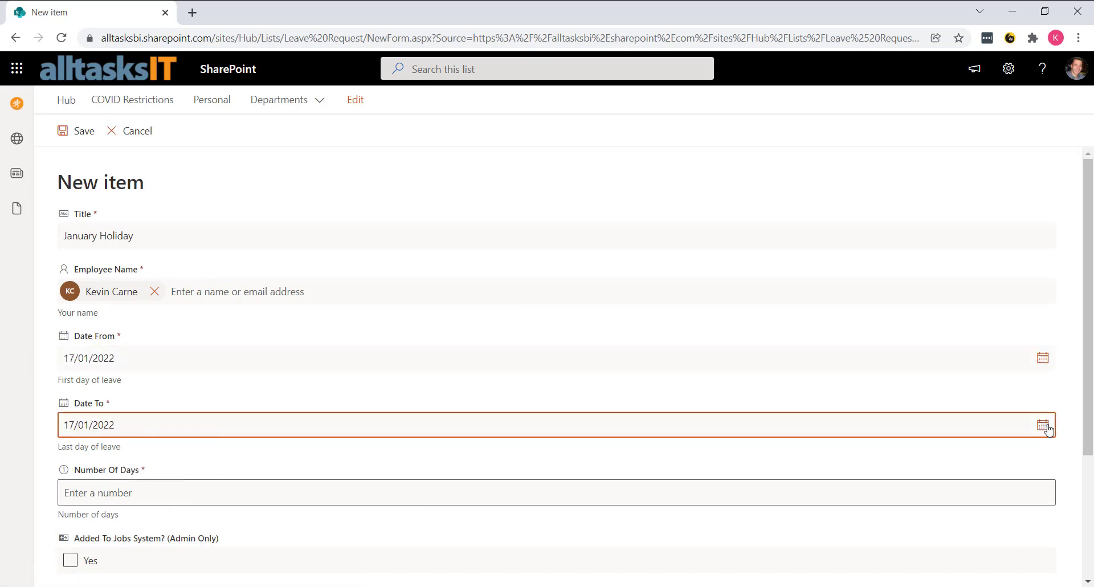
# Set Date To 18/01/2022, Number Of Days 1, leave payroll update unticked, and save the request
pyautogui.click(1044, 424)
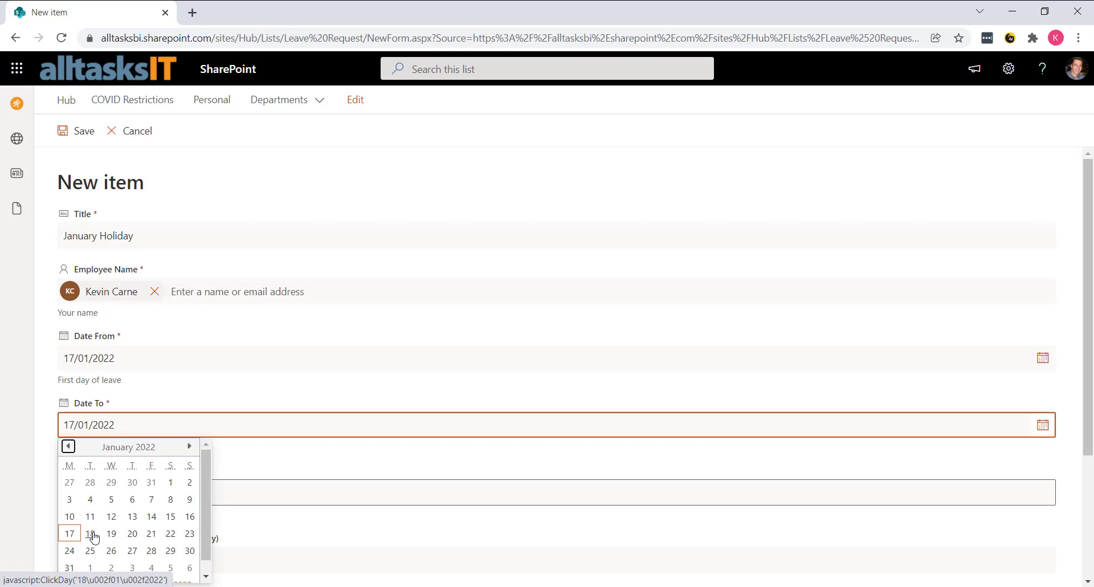
pyautogui.click(89, 534)
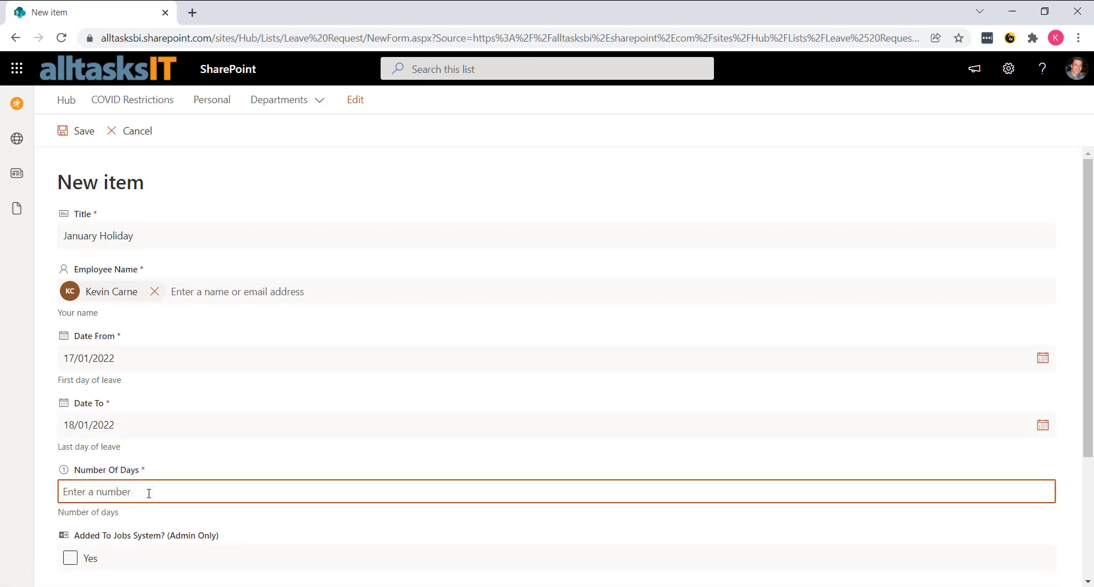
pyautogui.write('1')
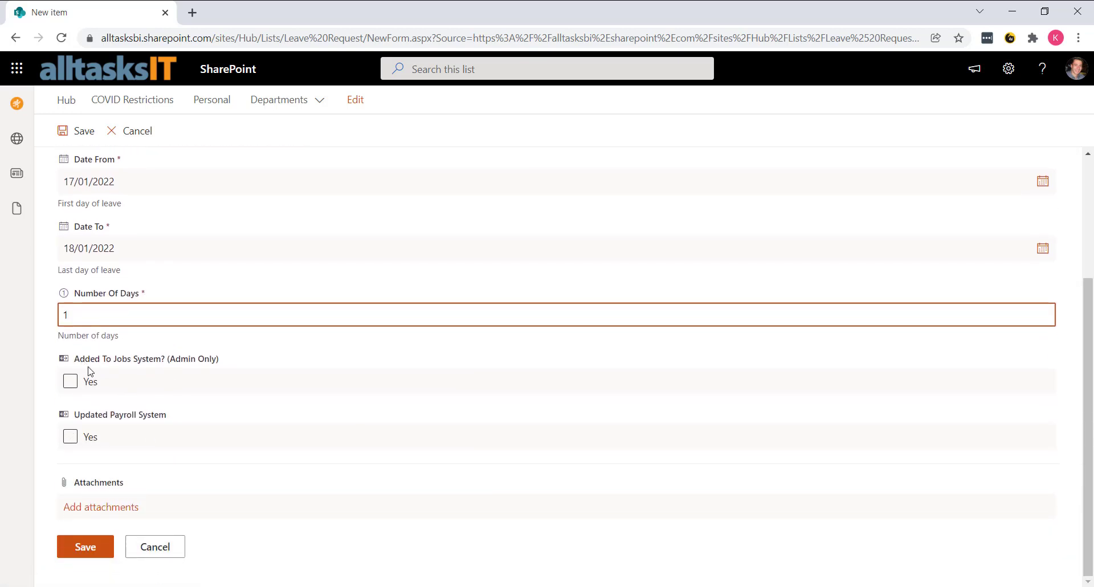
pyautogui.click(70, 437)
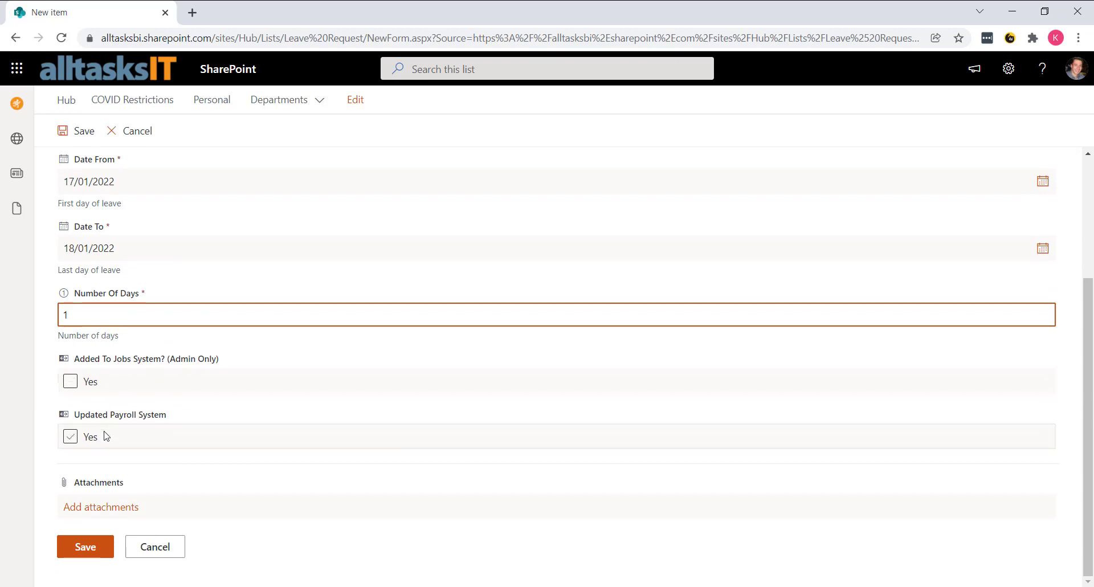
pyautogui.click(70, 436)
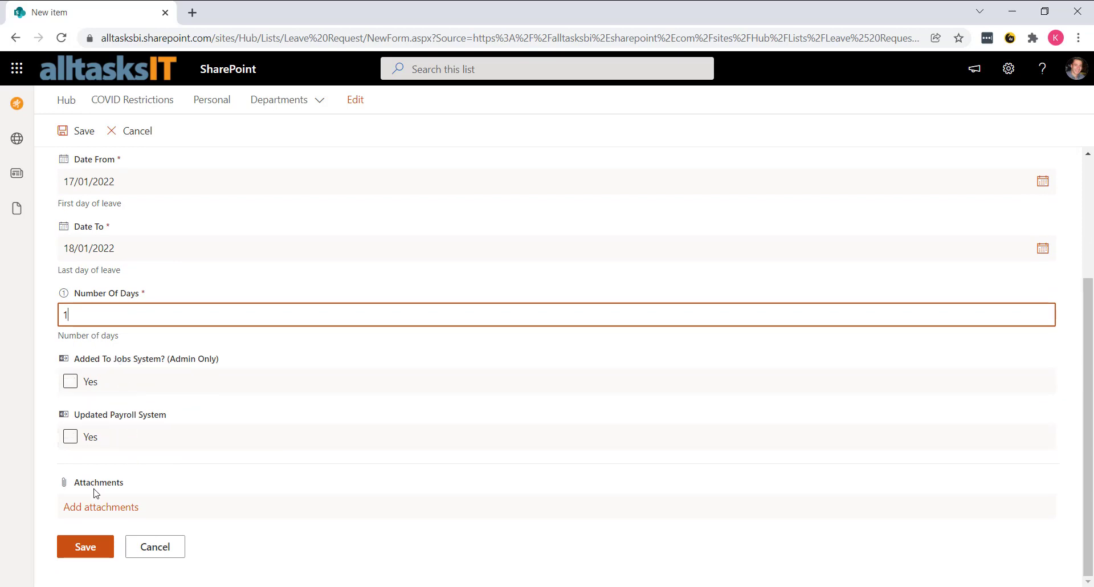
pyautogui.click(86, 546)
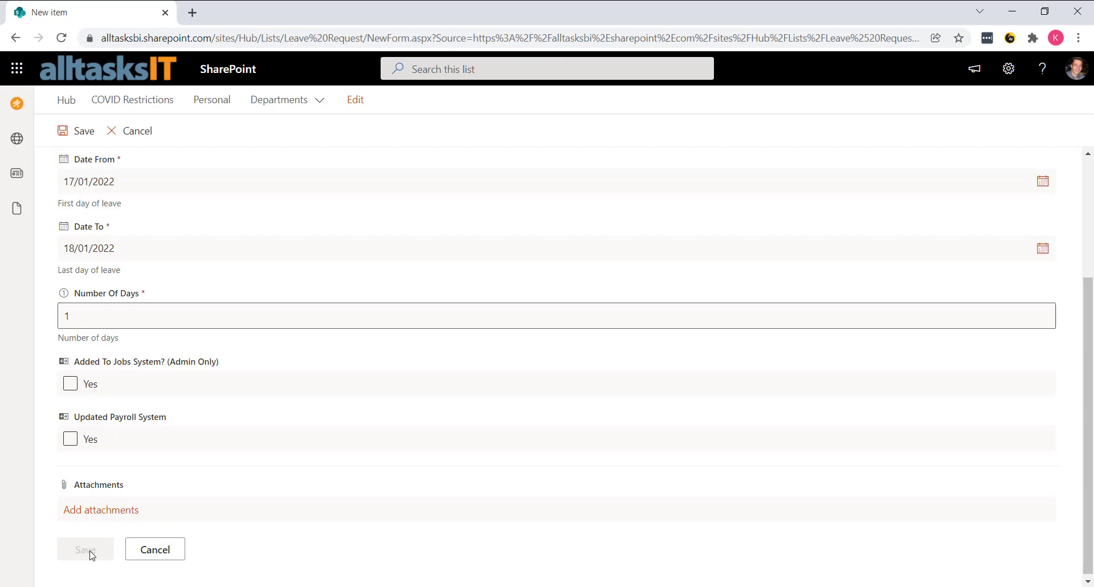
# Reveal the Sign-off status column in Your Leave Requests, showing January Holiday as PENDING
pyautogui.click(85, 548)
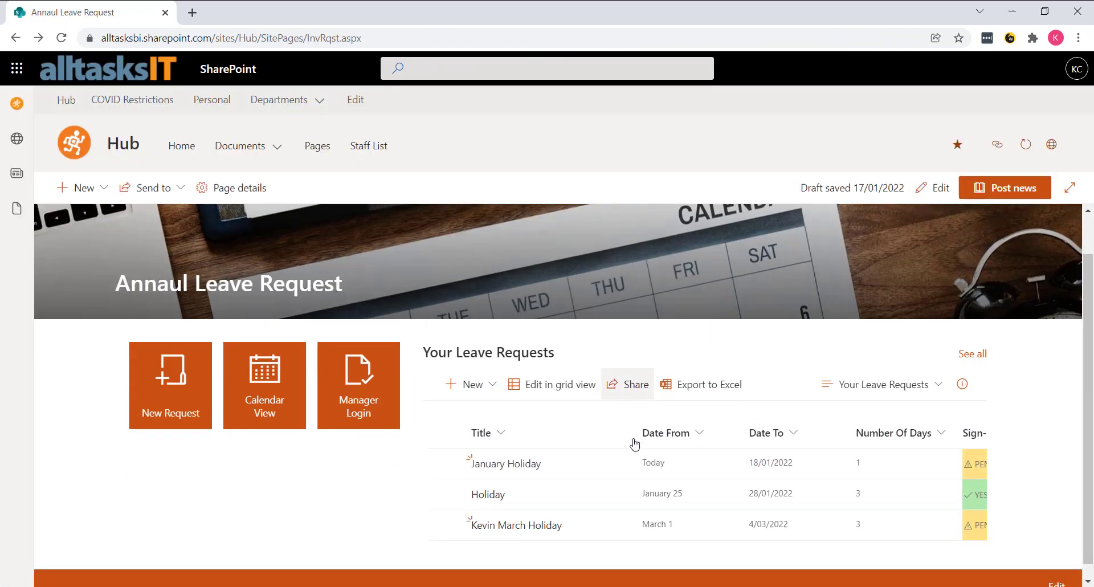
pyautogui.scroll(-3)
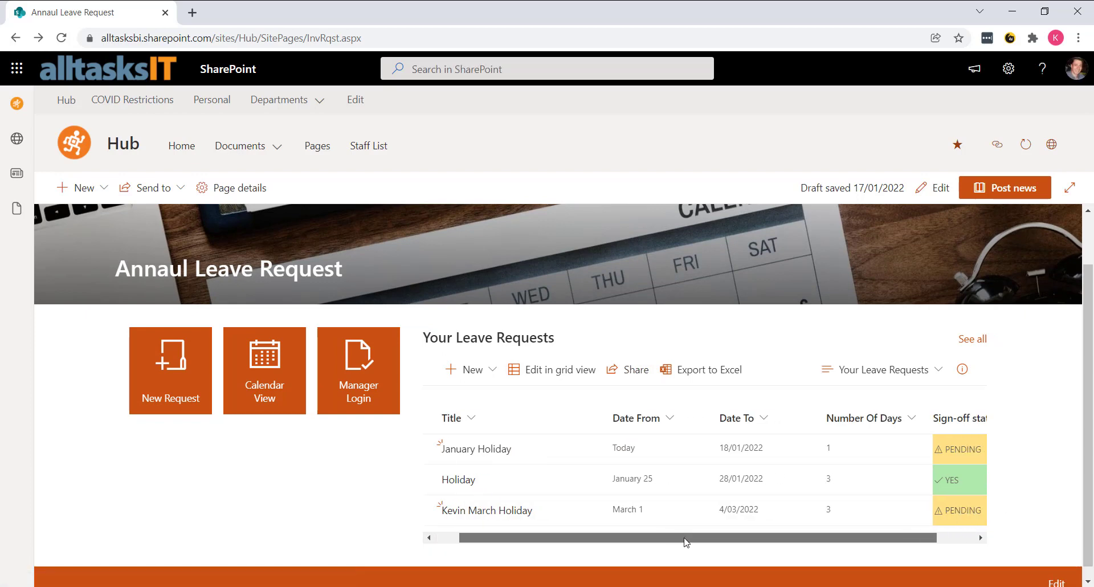
pyautogui.hscroll(3)
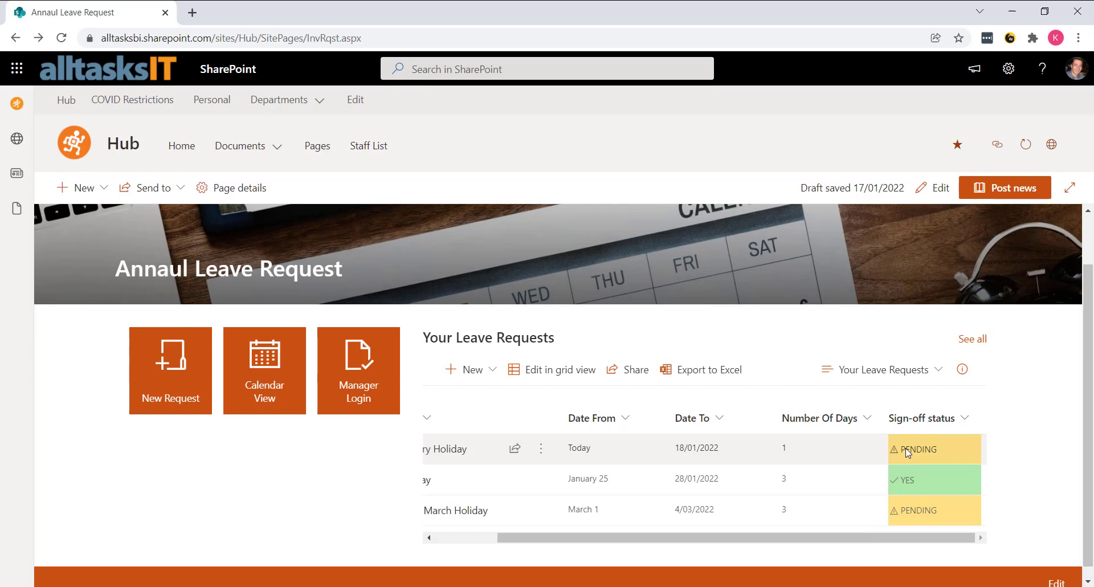
pyautogui.moveTo(865, 515)
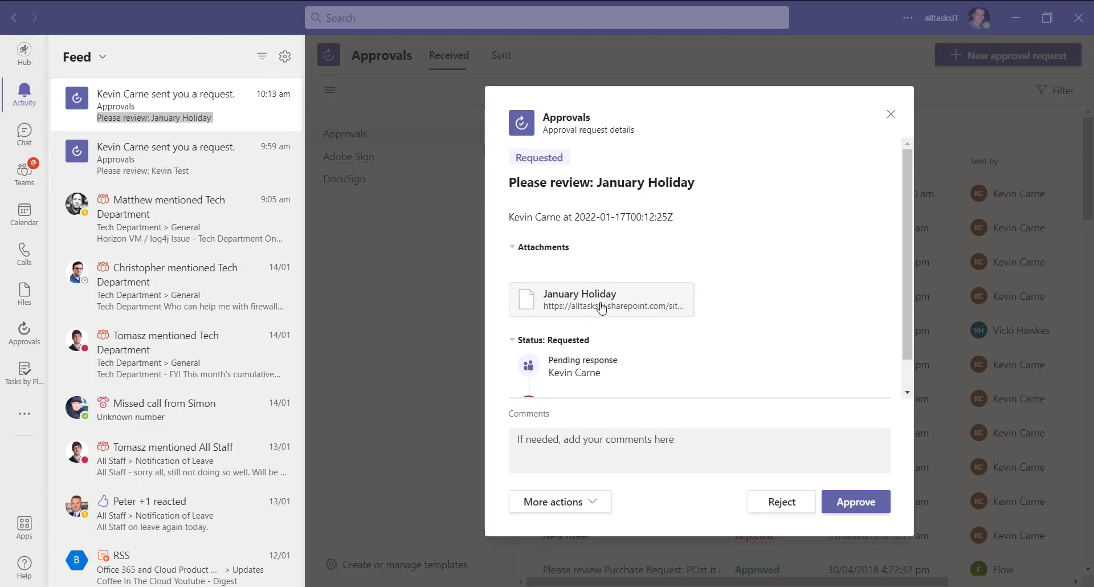
# View the January Holiday item attached to the 'Please review: January Holiday' Teams approval
pyautogui.click(601, 299)
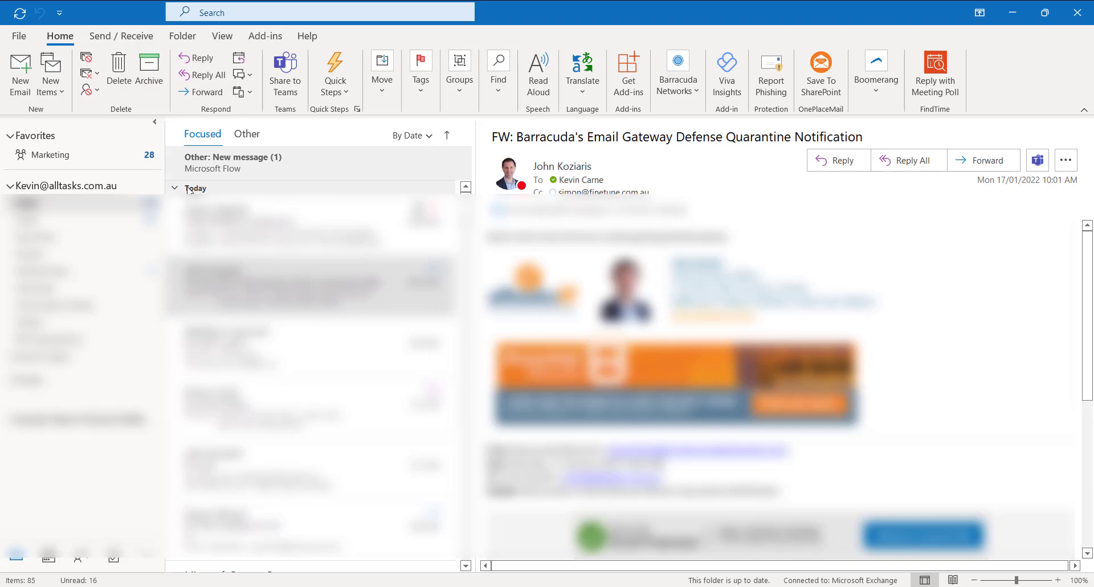
# Read the Microsoft Flow 'Please review: January Holiday' email from the inbox's Other tab
pyautogui.click(26, 203)
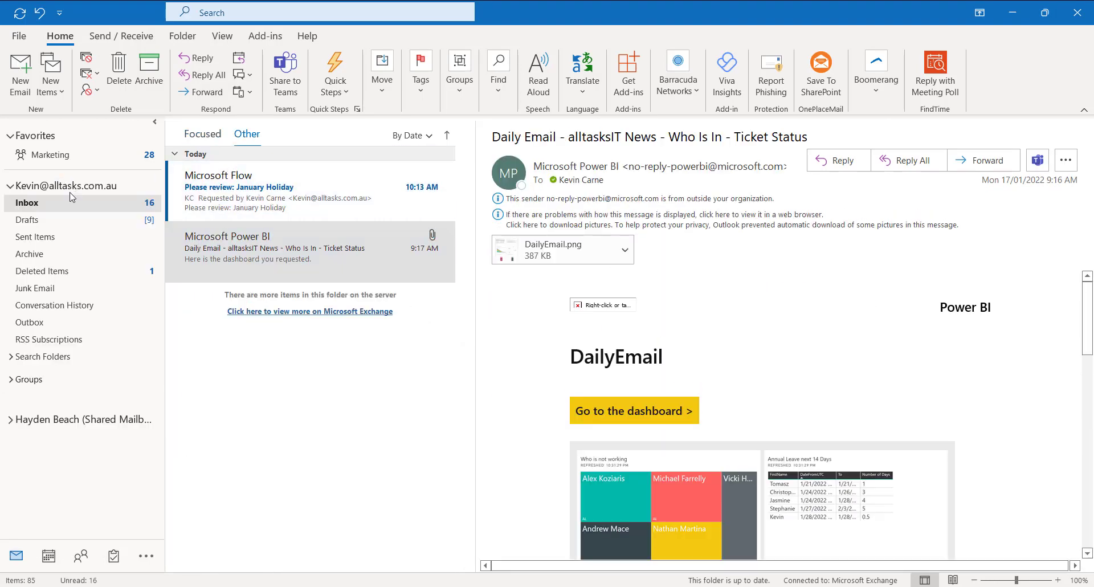
pyautogui.click(280, 186)
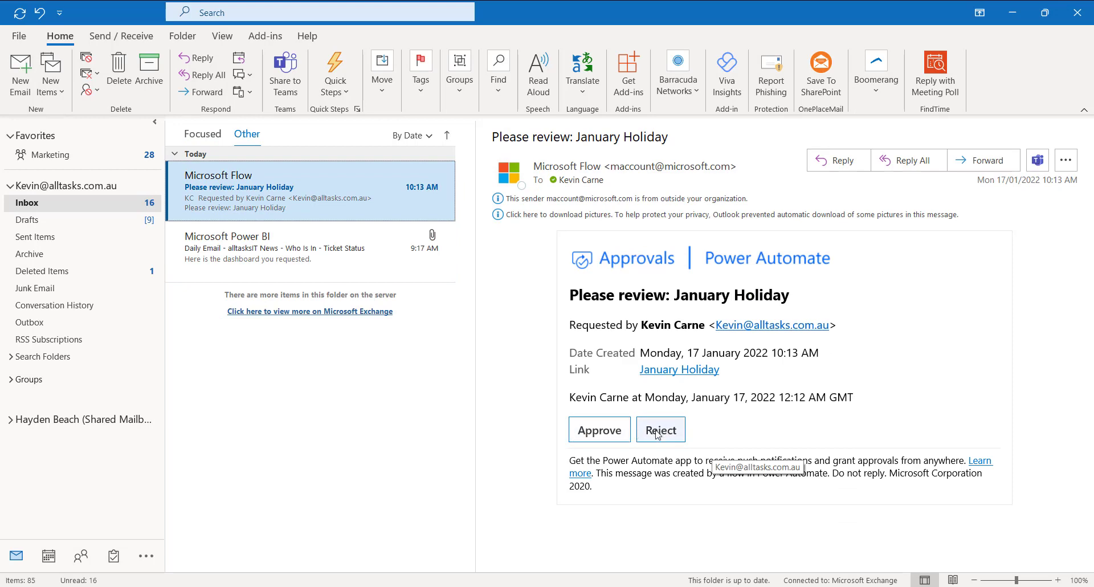
pyautogui.moveTo(660, 430)
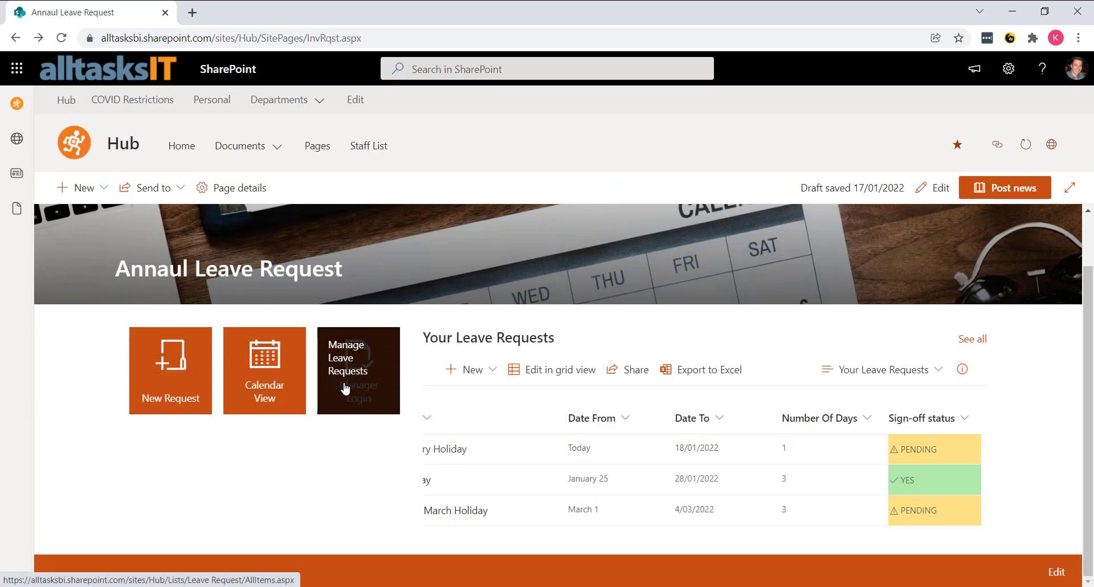
# In Manage Leave Requests, select the Holiday item and show its details pane
pyautogui.click(358, 371)
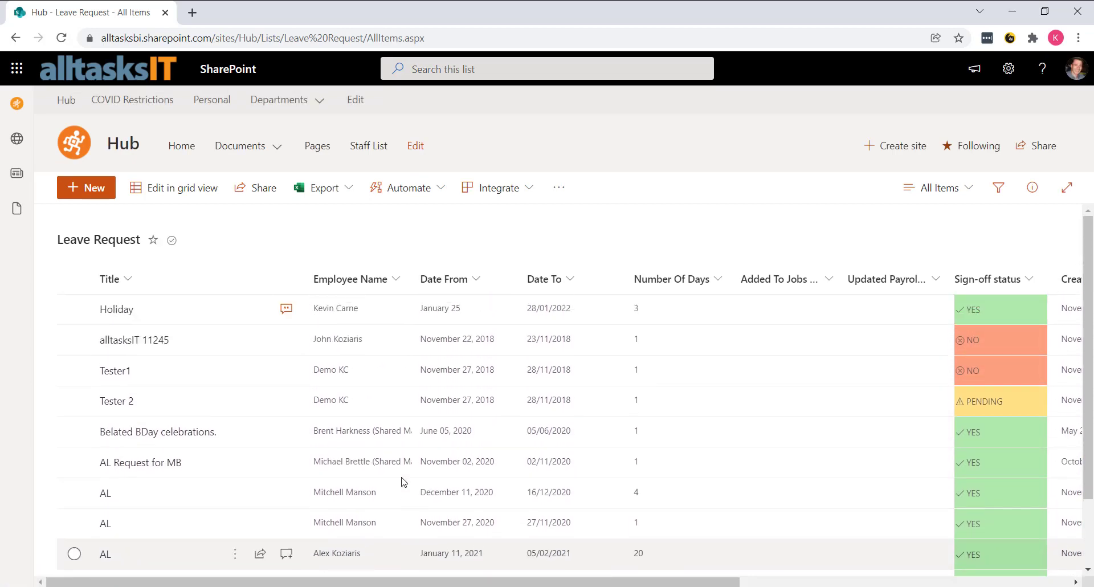
pyautogui.scroll(-3)
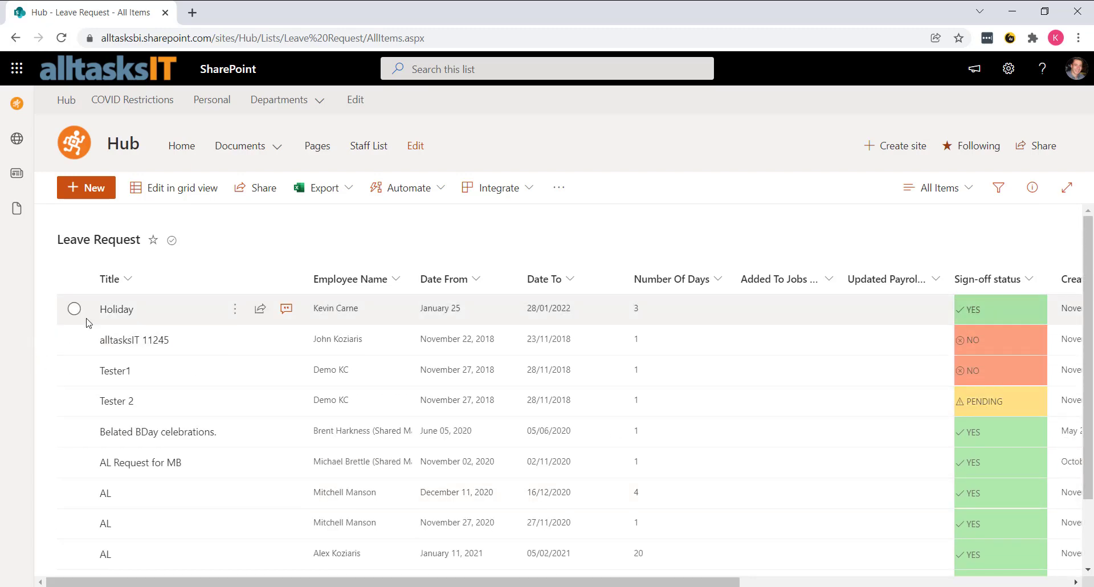
pyautogui.click(74, 309)
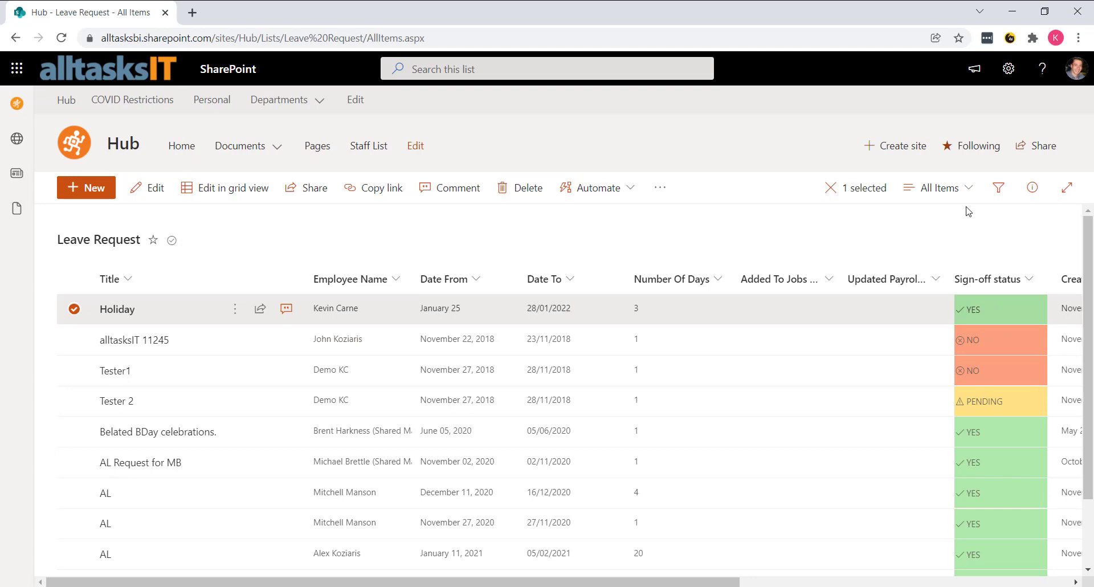
pyautogui.click(1031, 187)
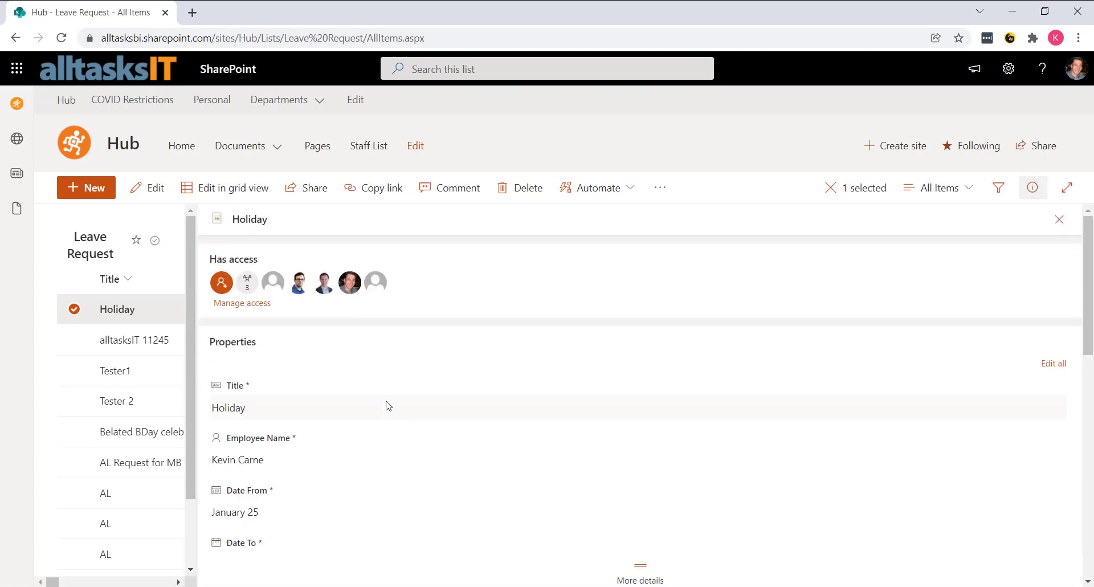
pyautogui.scroll(-3)
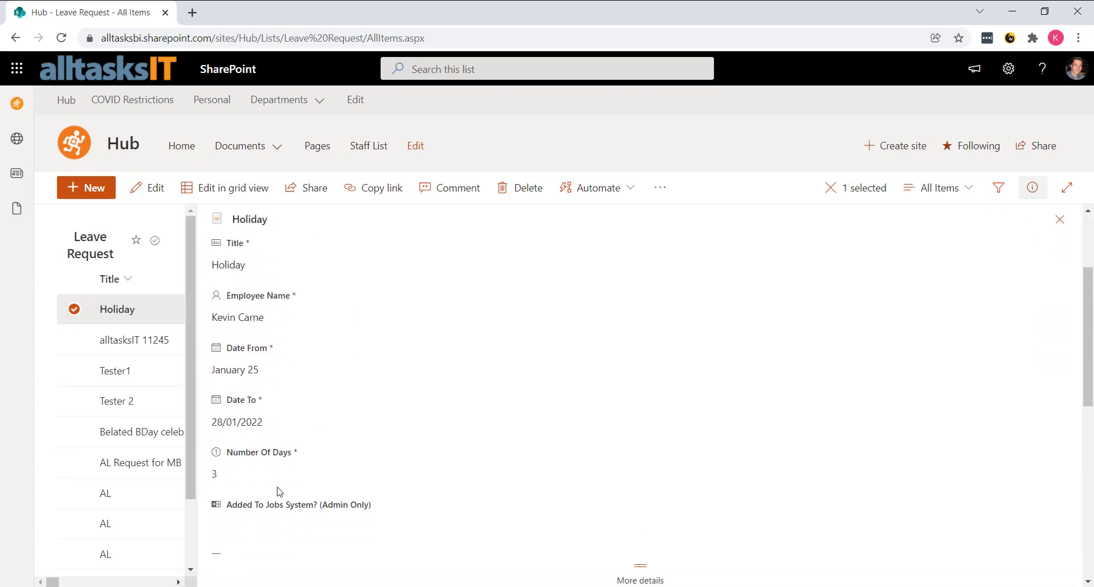
pyautogui.click(639, 253)
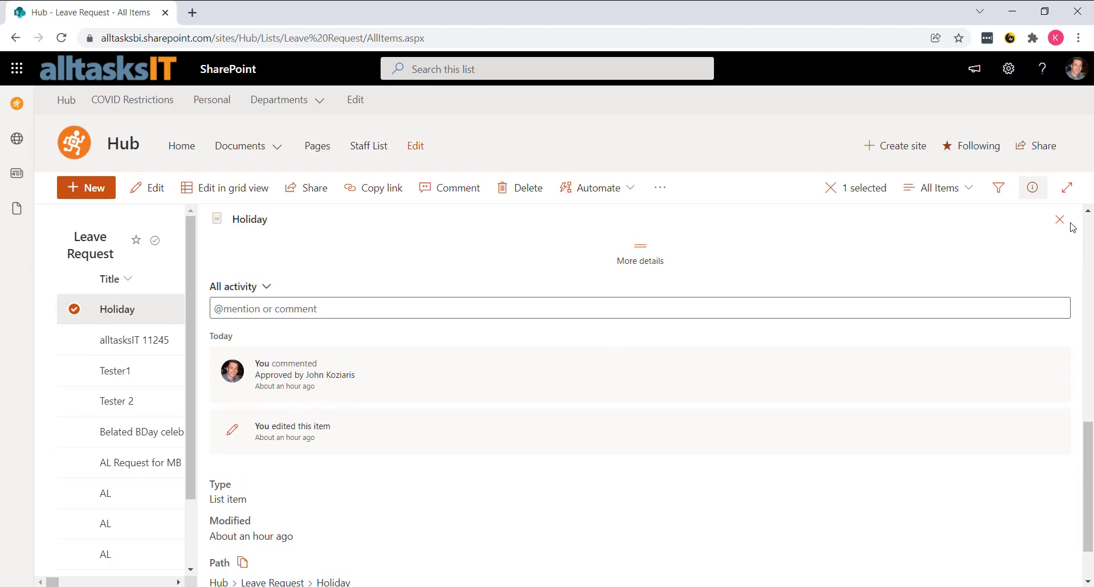
pyautogui.click(1060, 219)
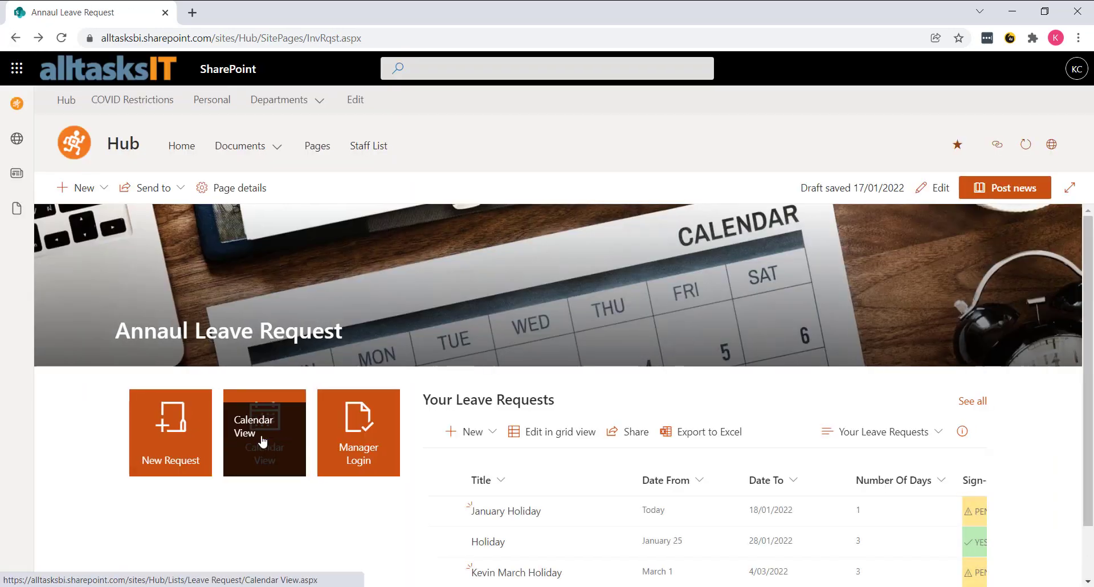
# With Calendar View opened in another tab, copy a shareable link to the January Holiday request
pyautogui.click(263, 432)
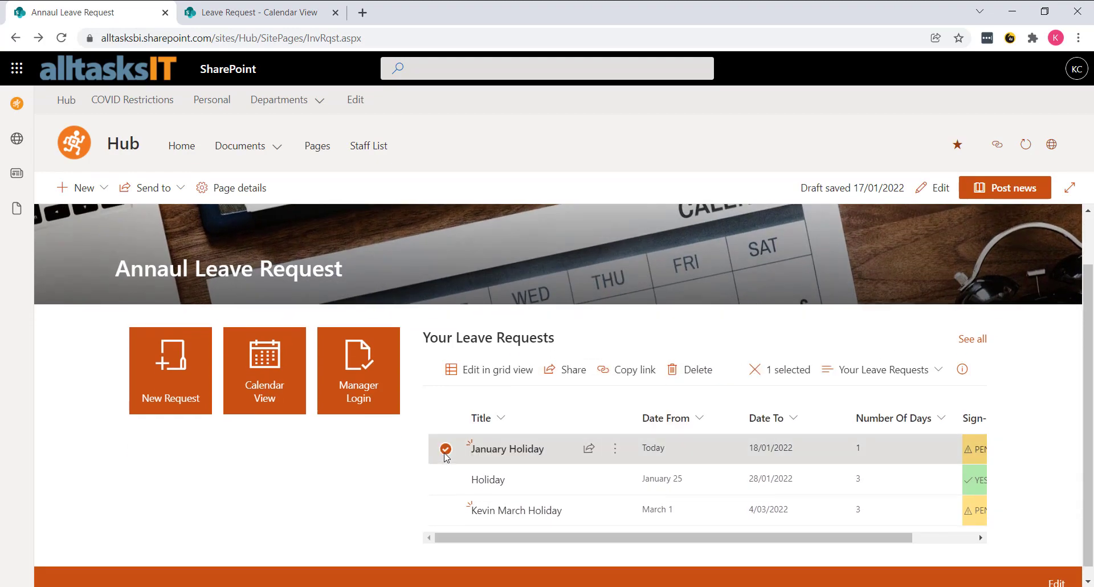
pyautogui.click(634, 369)
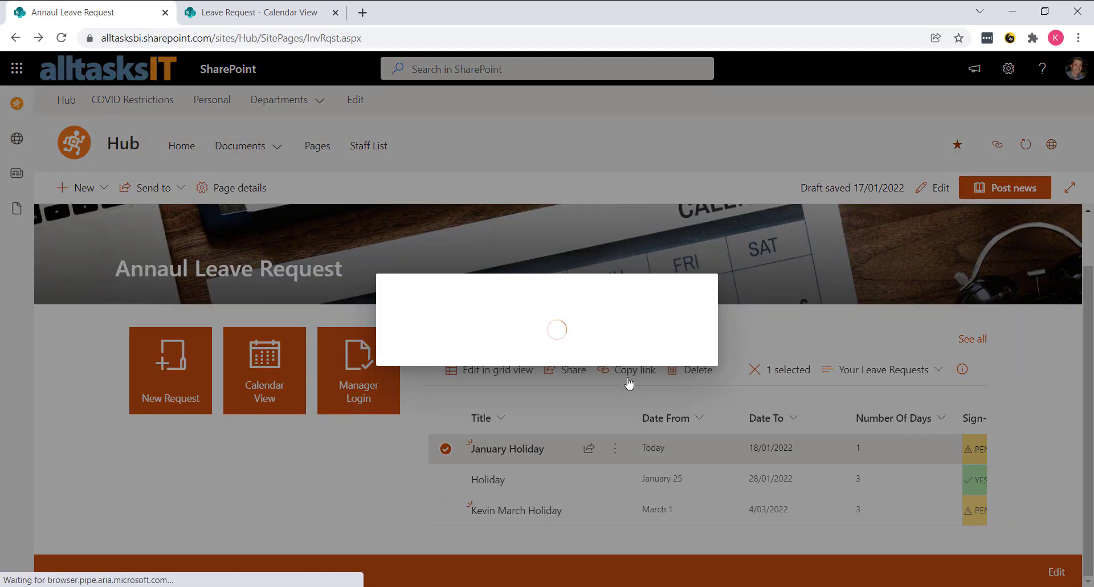
pyautogui.click(635, 370)
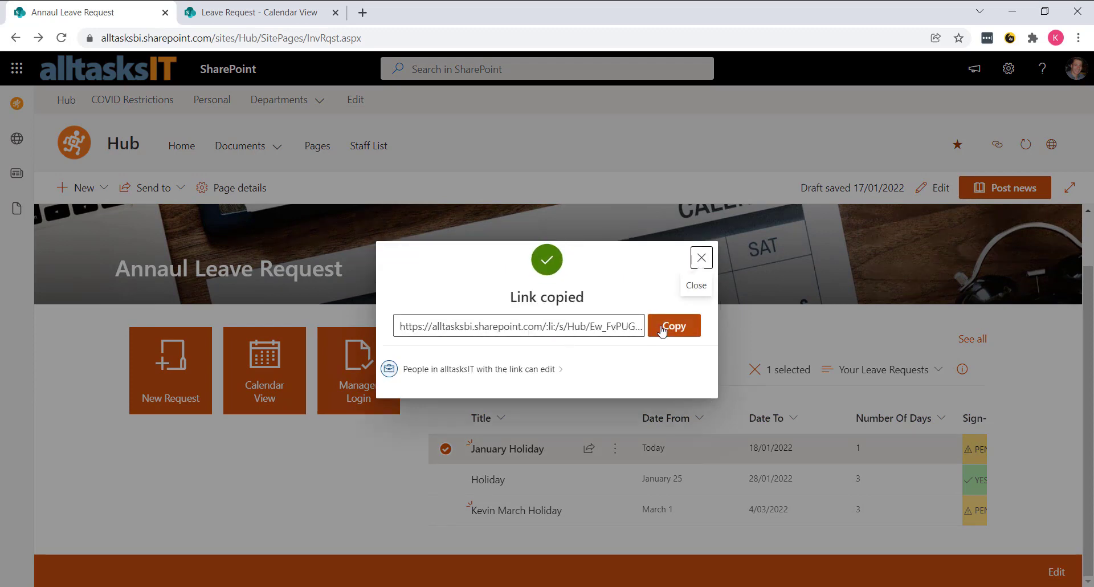
pyautogui.click(700, 258)
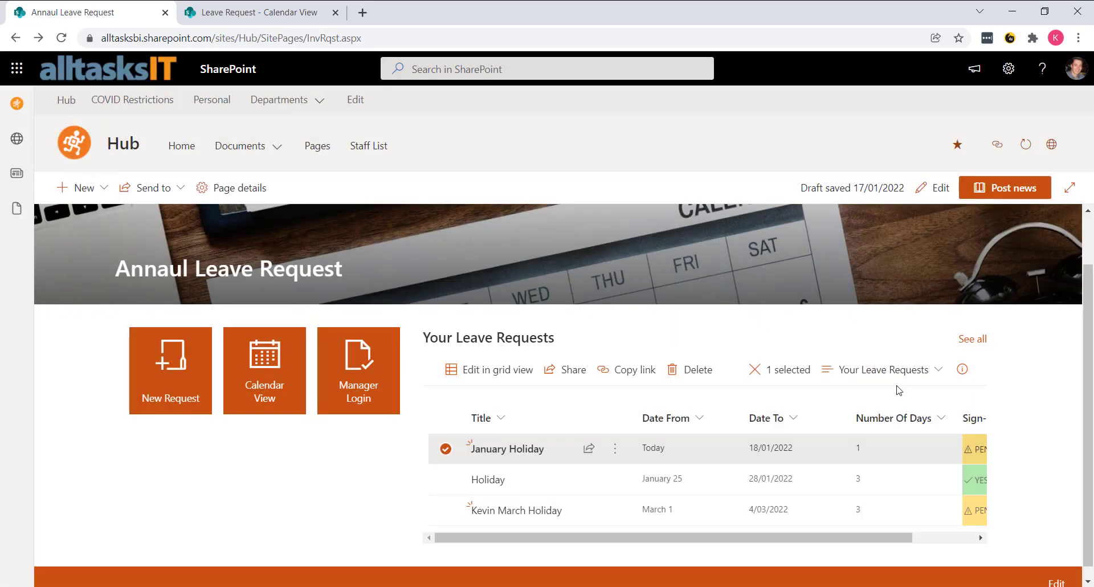